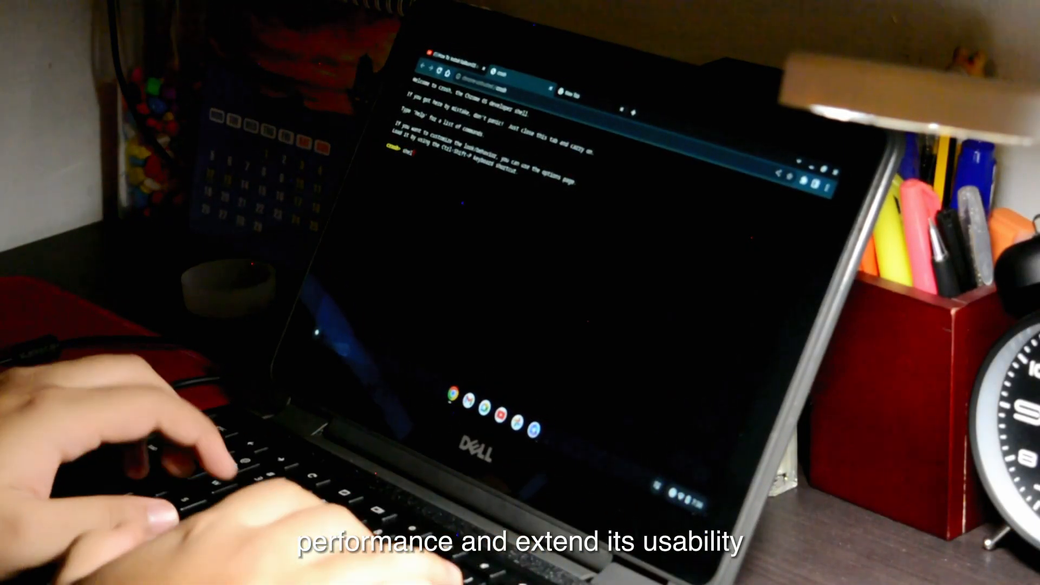
Enter the shell command at the crosh prompt.
{"action": "type", "text": "shell"}
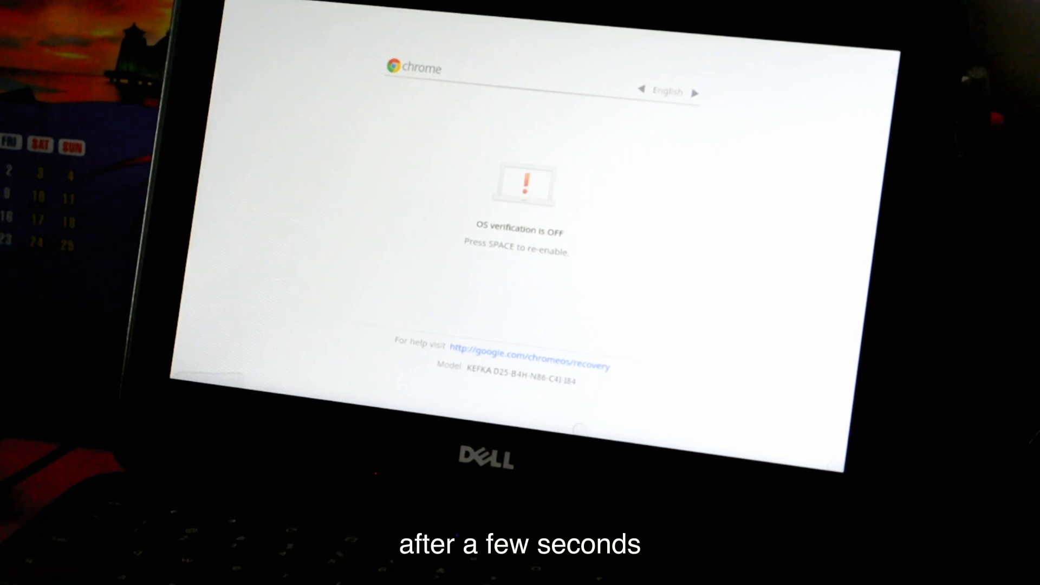
Continue booting past the OS verification off warning screen.
{"action": "key", "text": "space"}
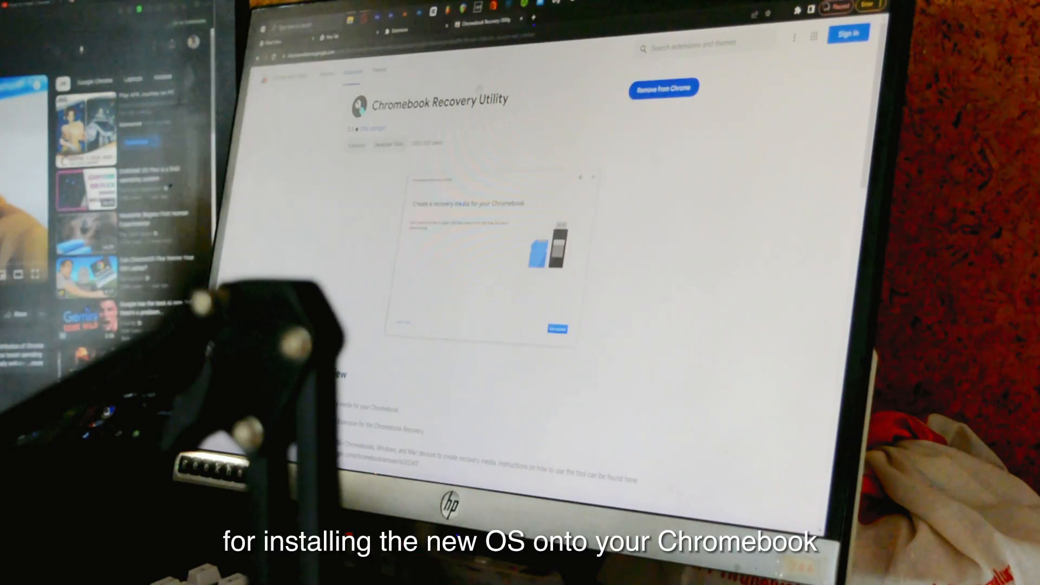
Start creating recovery media and identify the Chromebook as ChromeOS Flex.
{"action": "left_click", "coordinate": [556, 328]}
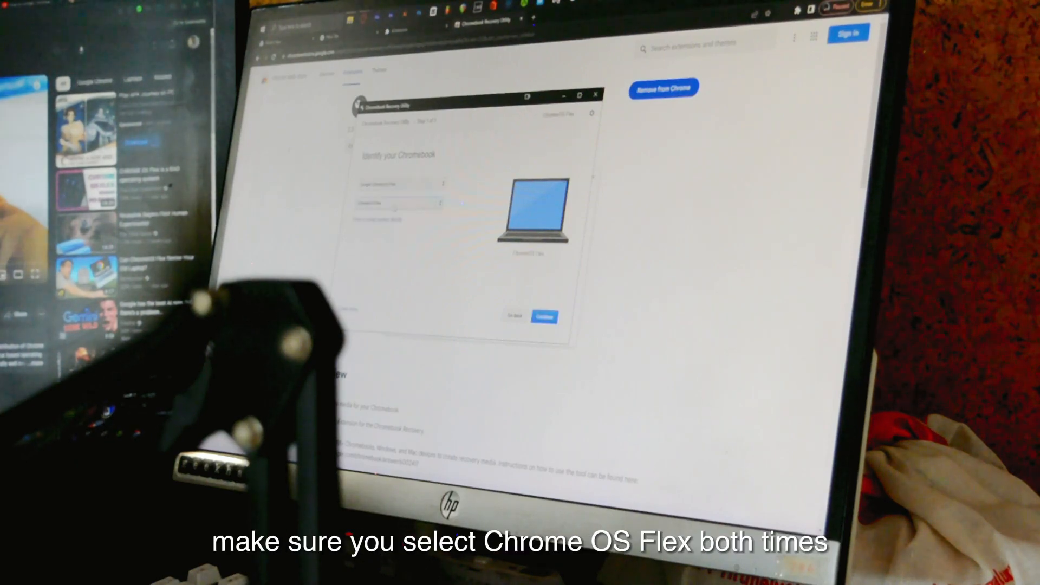
{"action": "left_click", "coordinate": [544, 317]}
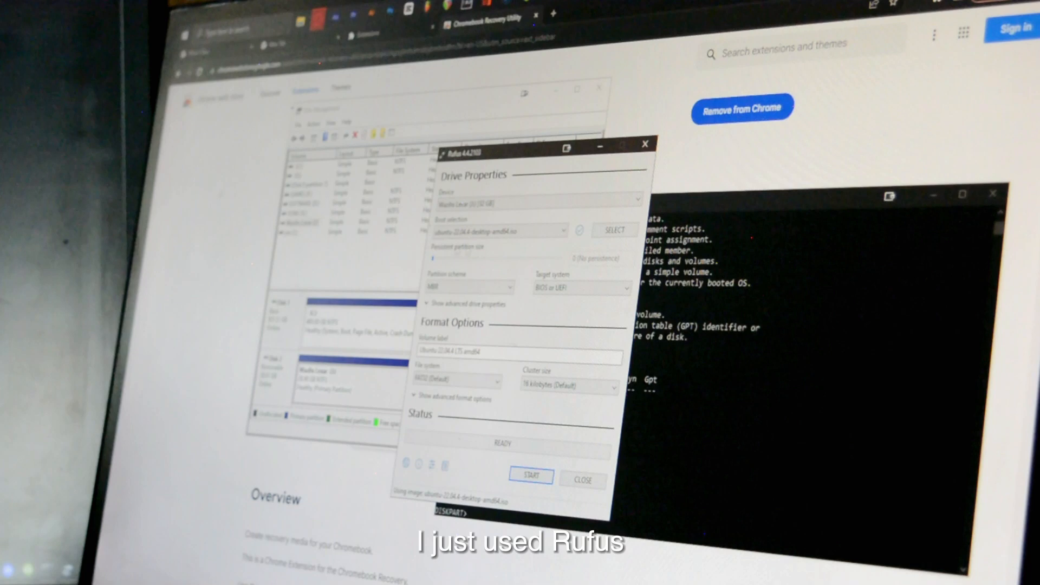
Start writing the Ubuntu ISO to the USB drive and accept the data-loss warning.
{"action": "left_click", "coordinate": [529, 476]}
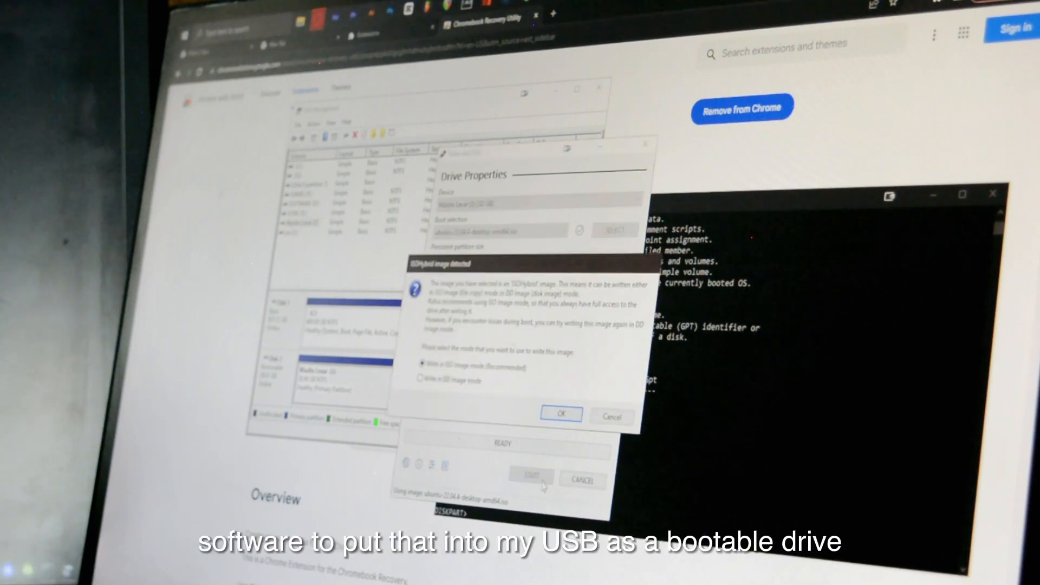
{"action": "left_click", "coordinate": [561, 414]}
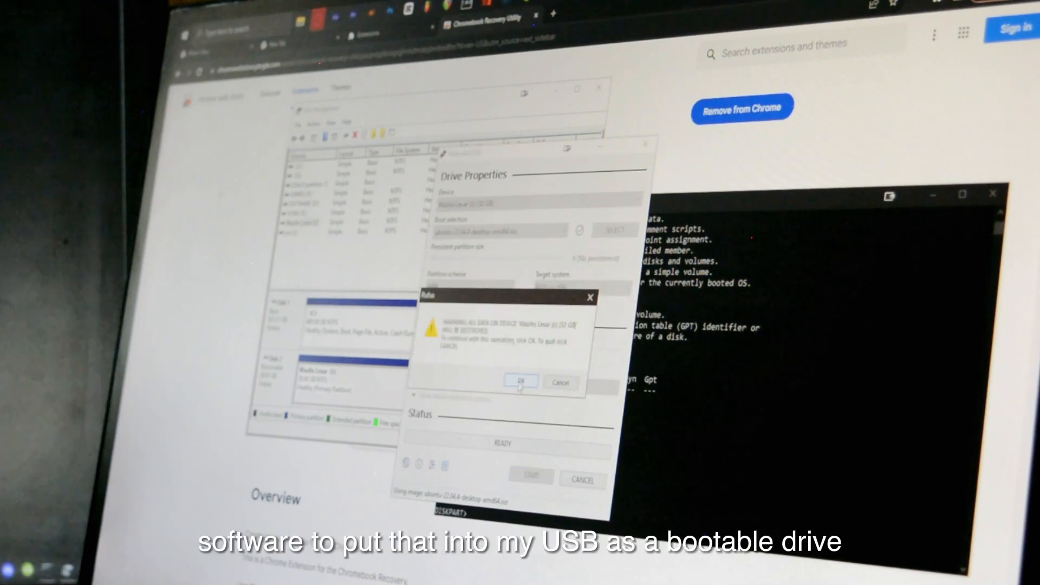
{"action": "left_click", "coordinate": [520, 381]}
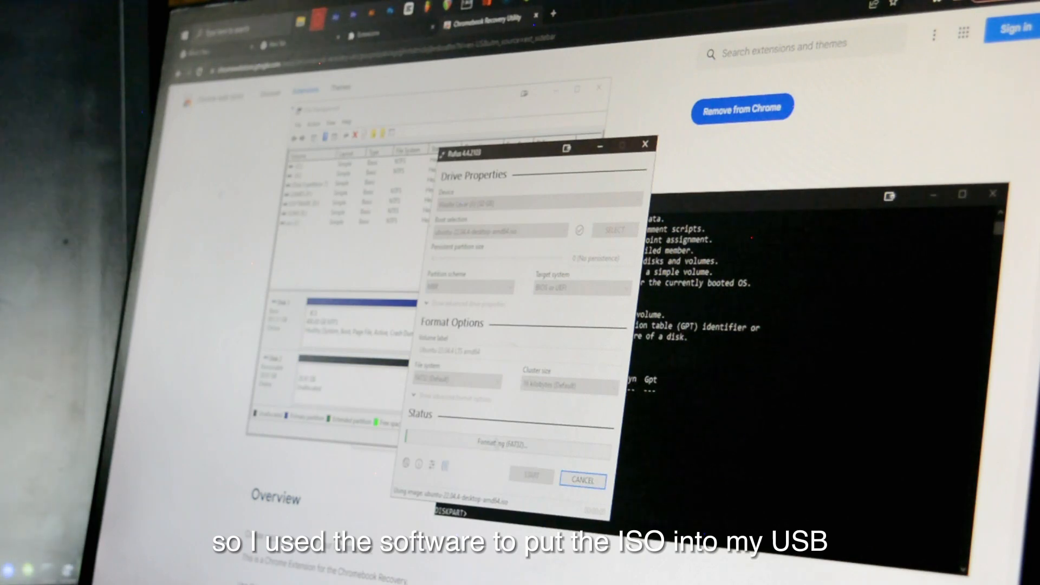
{"action": "left_click", "coordinate": [530, 476]}
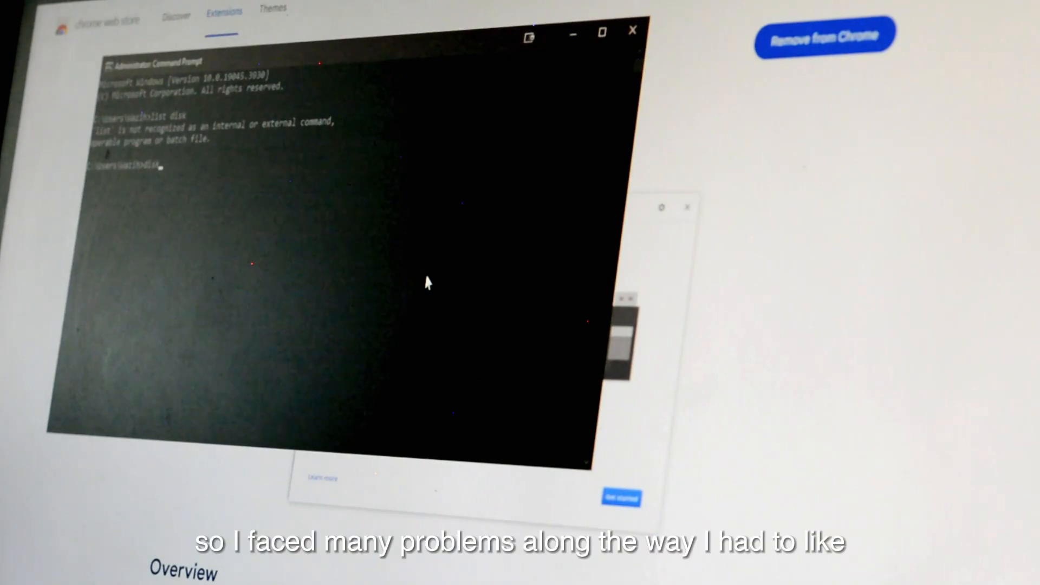
Launch diskpart from the administrator Command Prompt.
{"action": "type", "text": "diskpart"}
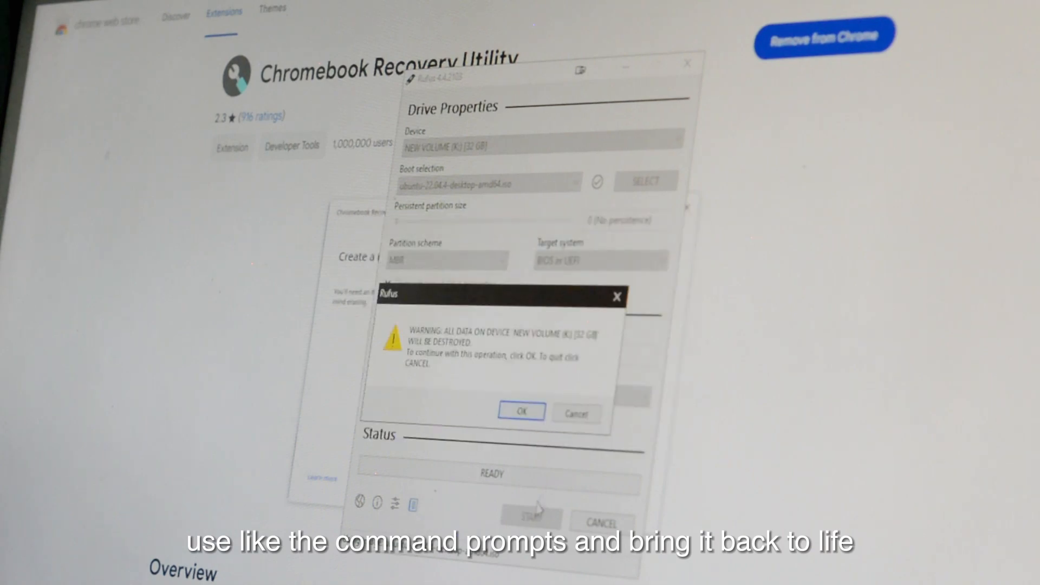
Confirm erasing the USB in Rufus, then show all applications on the Fedora desktop.
{"action": "left_click", "coordinate": [521, 412]}
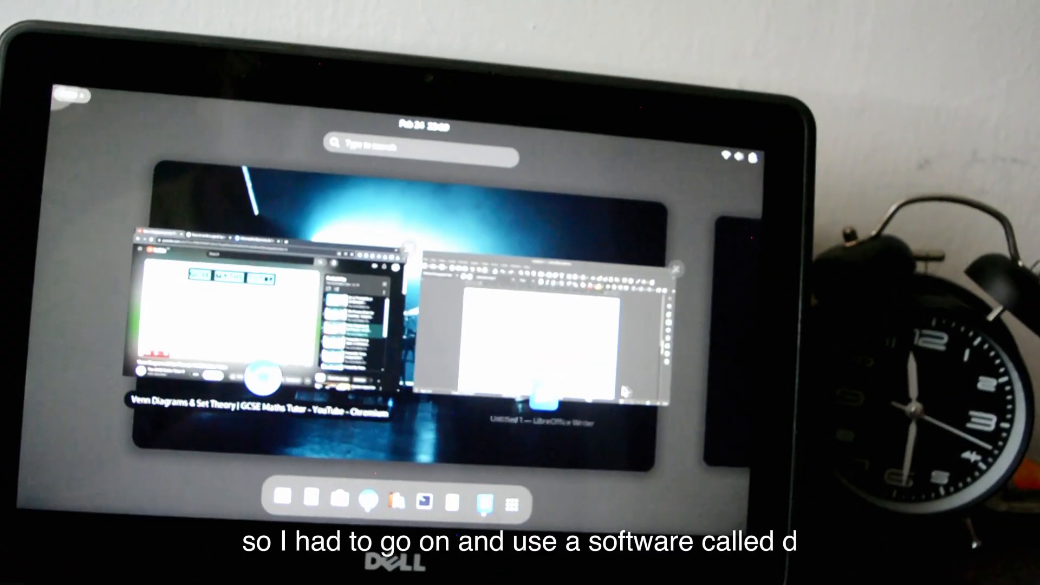
{"action": "left_click", "coordinate": [512, 499]}
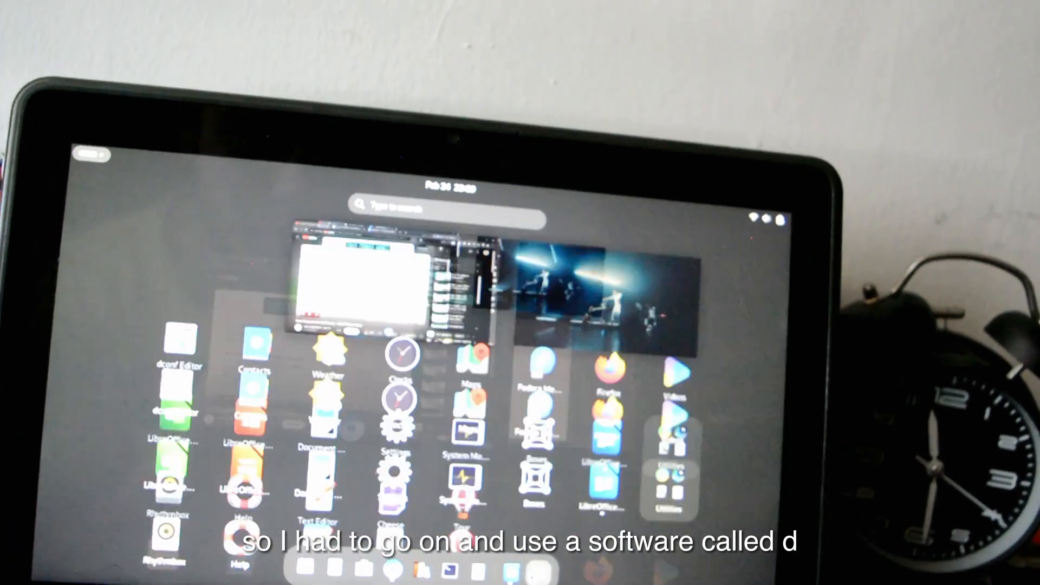